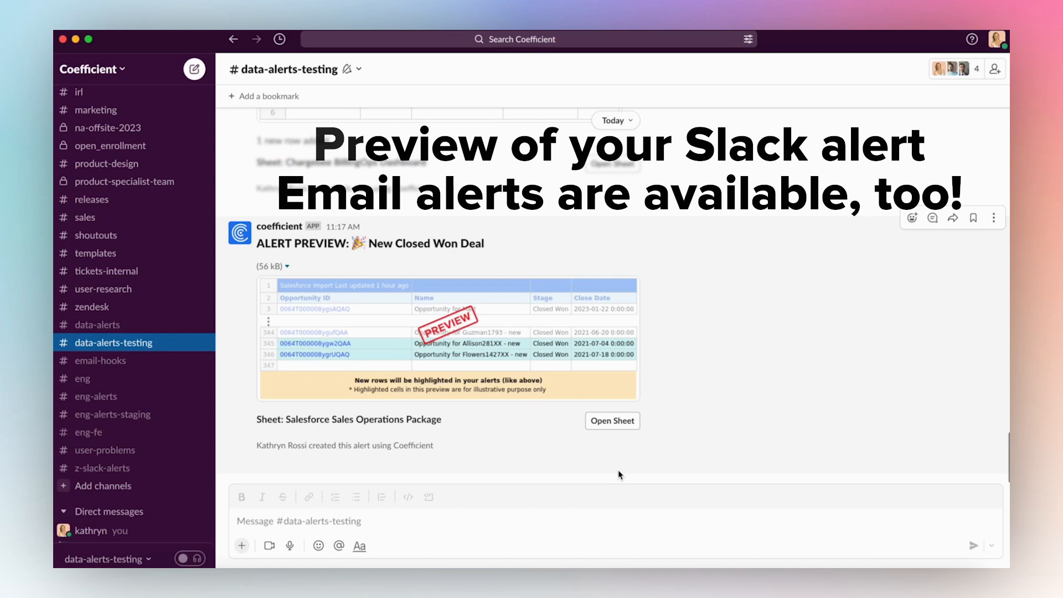
Step: Launch the Coefficient: Salesforce, Hubspot Data Connector from the Extensions menu
left_click(611, 420)
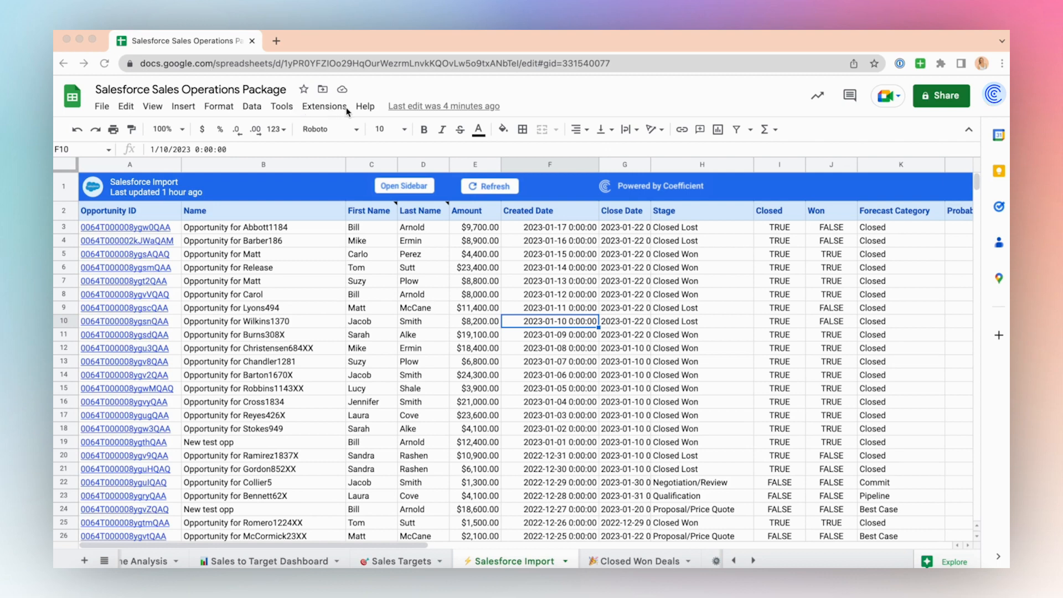
left_click(324, 106)
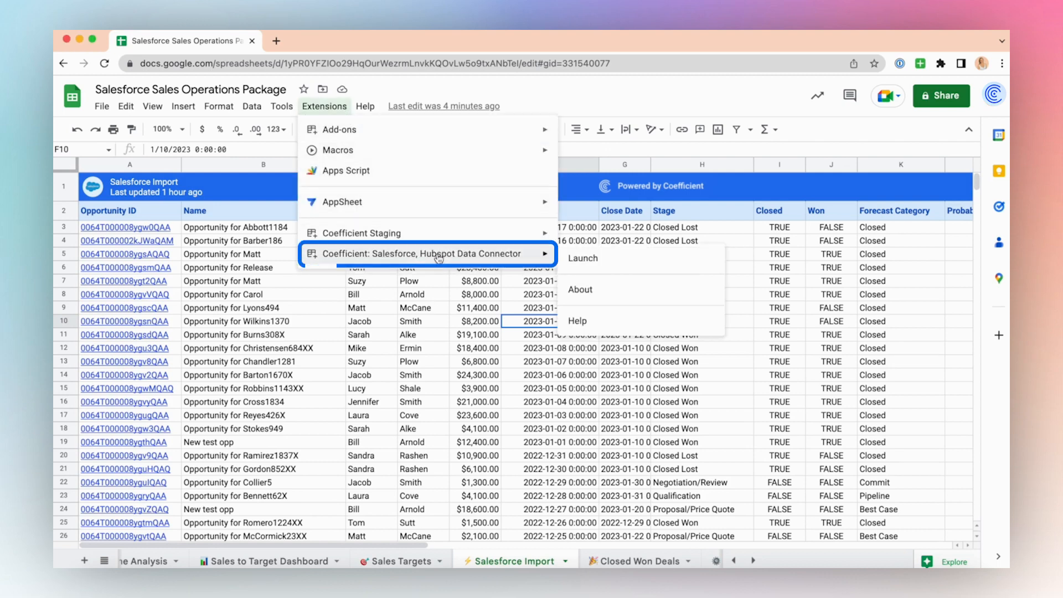
left_click(422, 253)
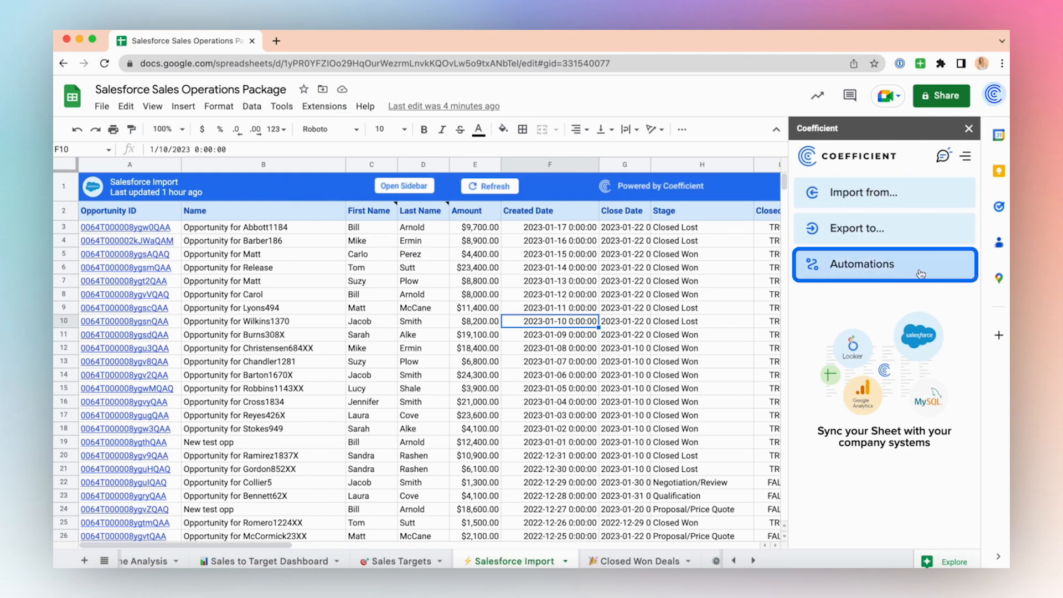
Step: Create a 'When a new row is added' automation watching the Closed Won Deals table A2:D346
left_click(871, 264)
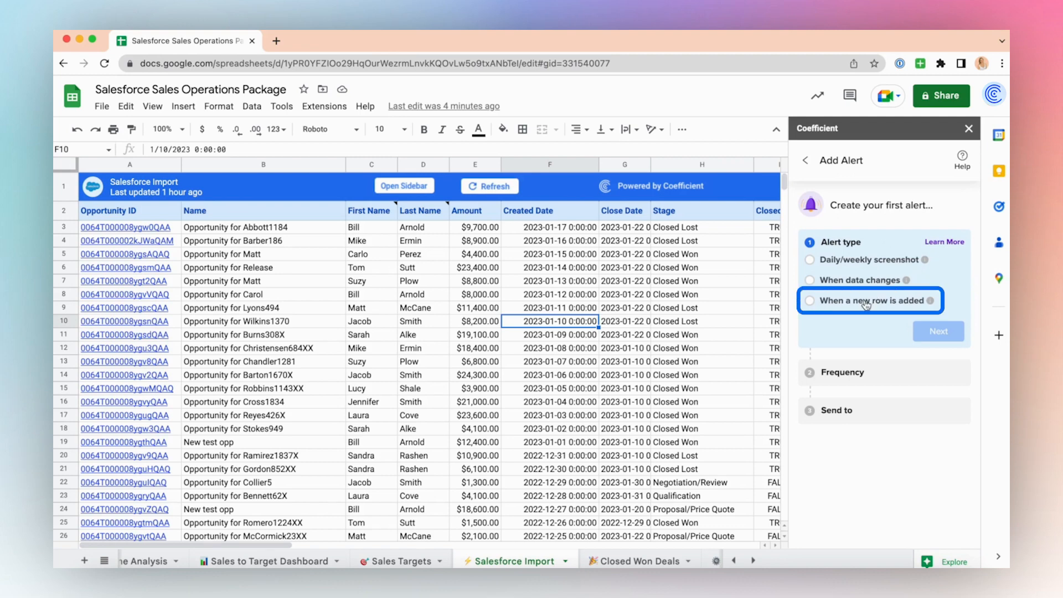
left_click(811, 301)
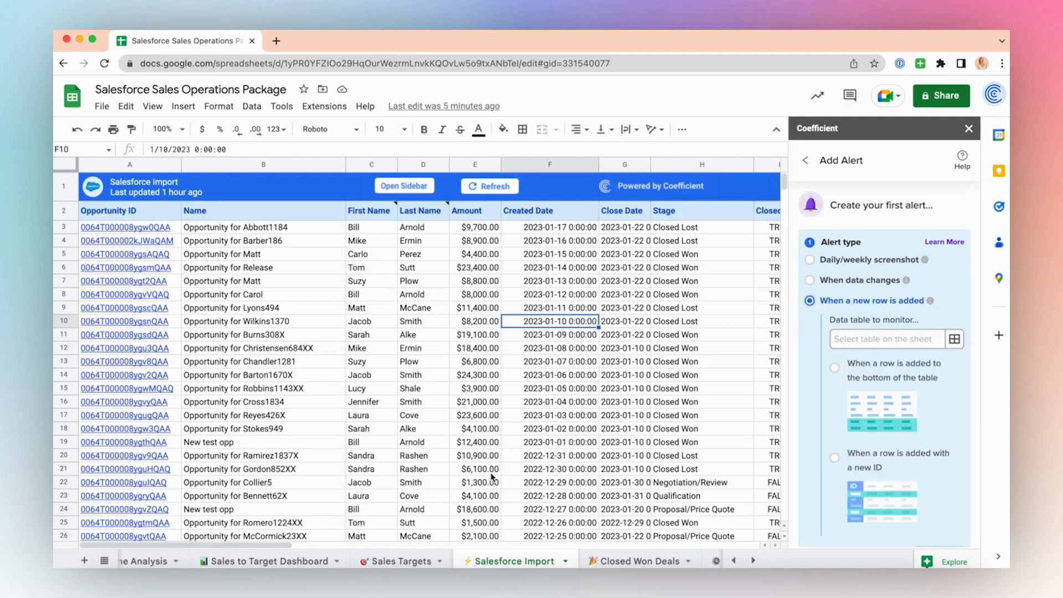
left_click(638, 561)
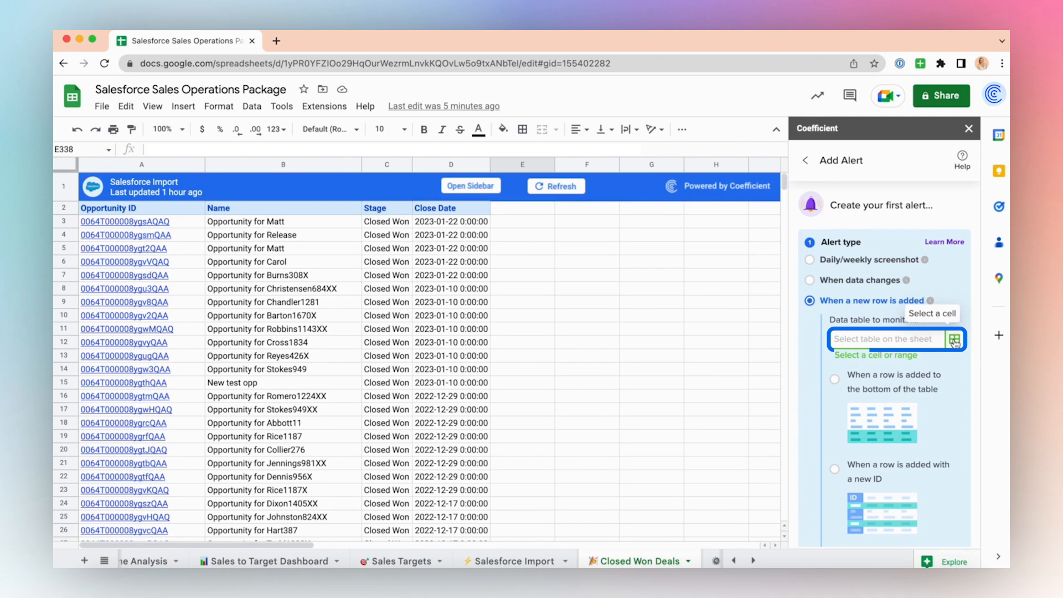
left_click_drag(108, 208, 451, 302)
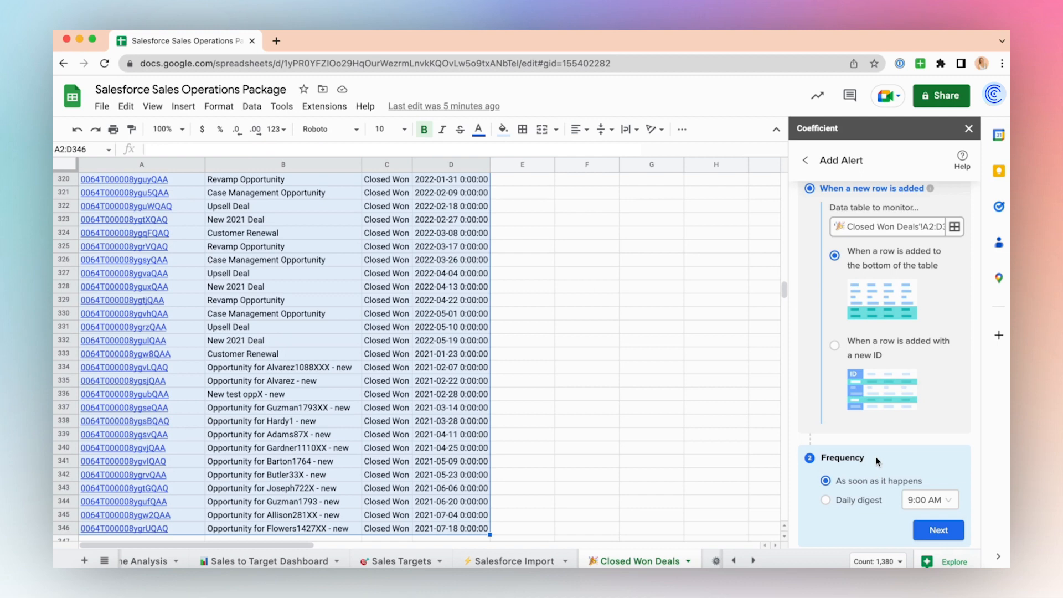
Step: Confirm the 'As soon as it happens' frequency and continue to Send to
left_click(827, 481)
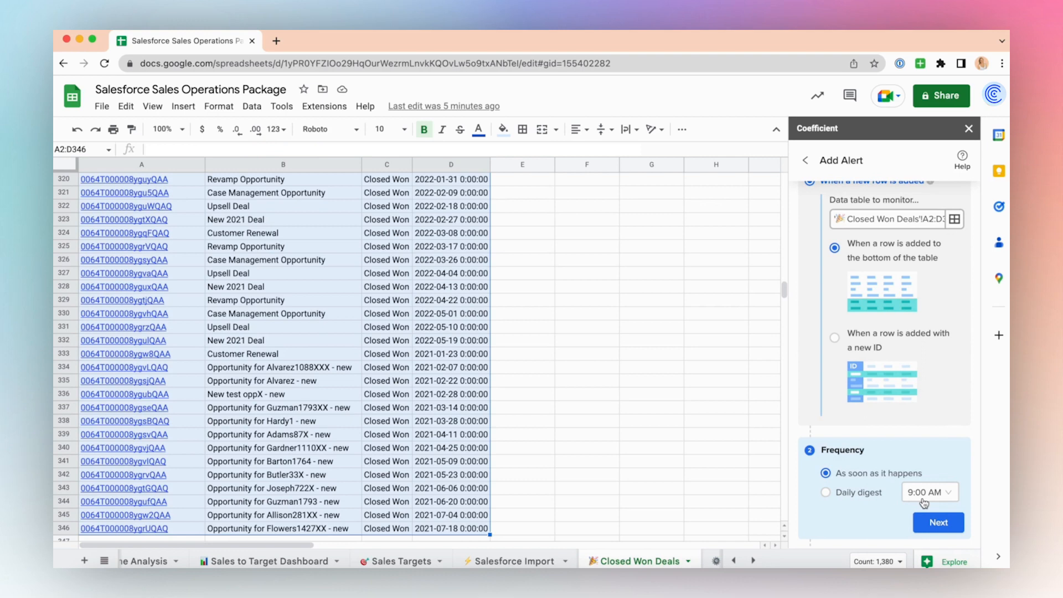
scroll("down", 3)
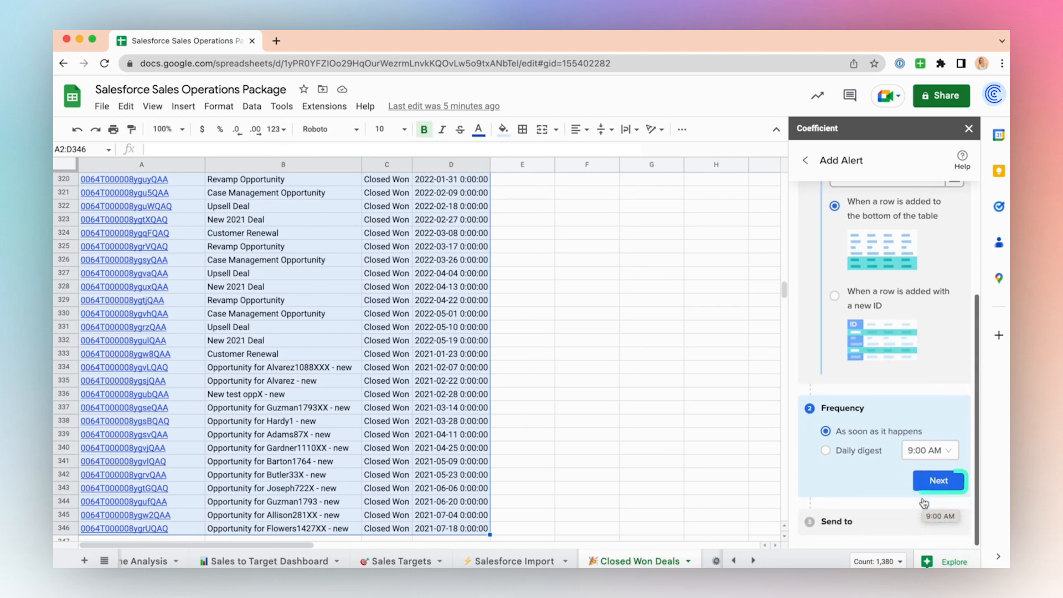
left_click(939, 481)
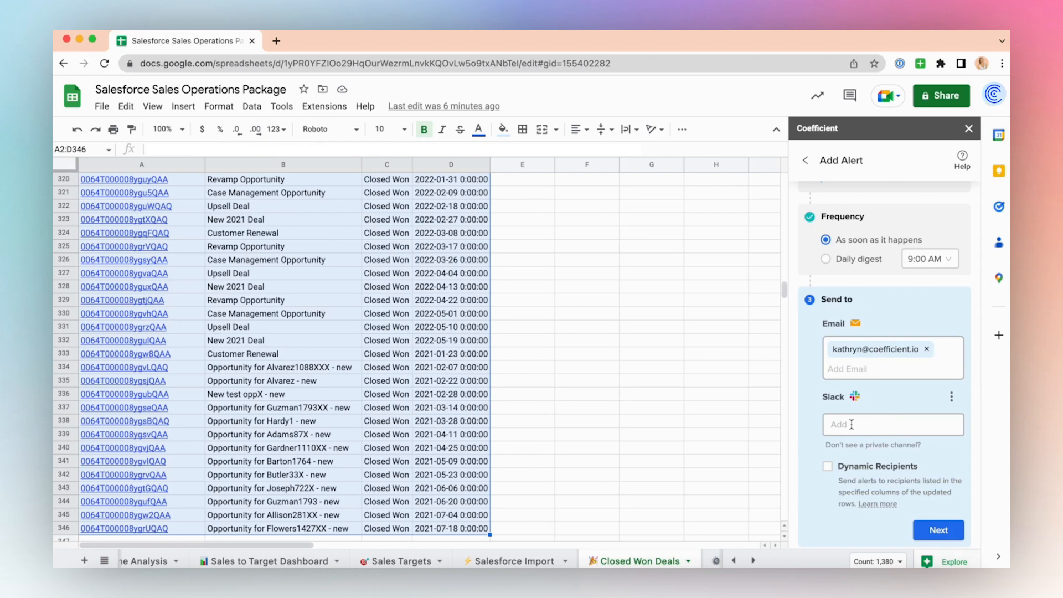
Step: Search Slack channels and select #data-alerts-testing as a recipient
type("#sal")
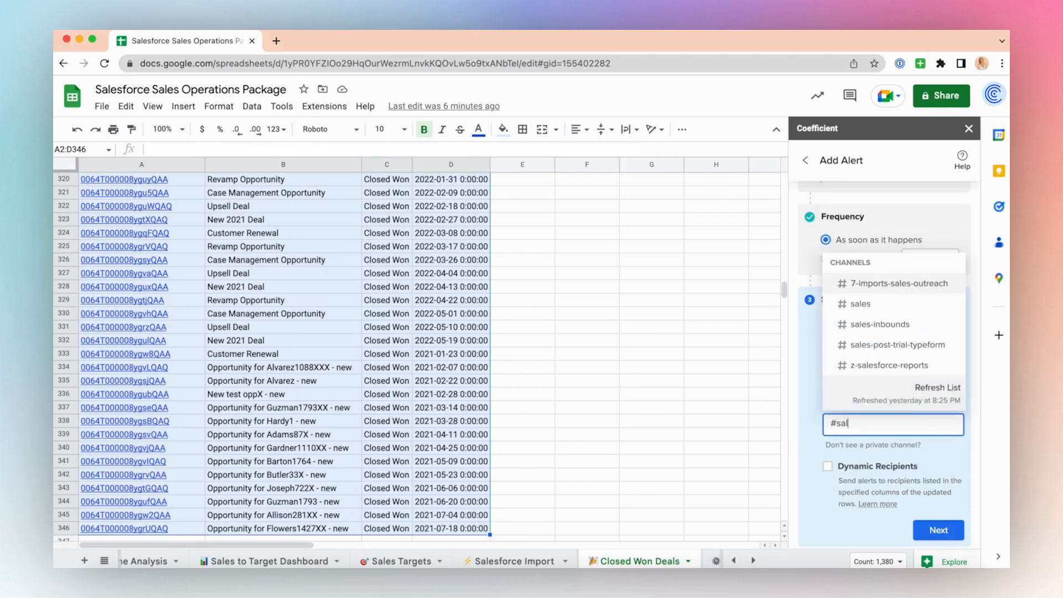
left_click(861, 303)
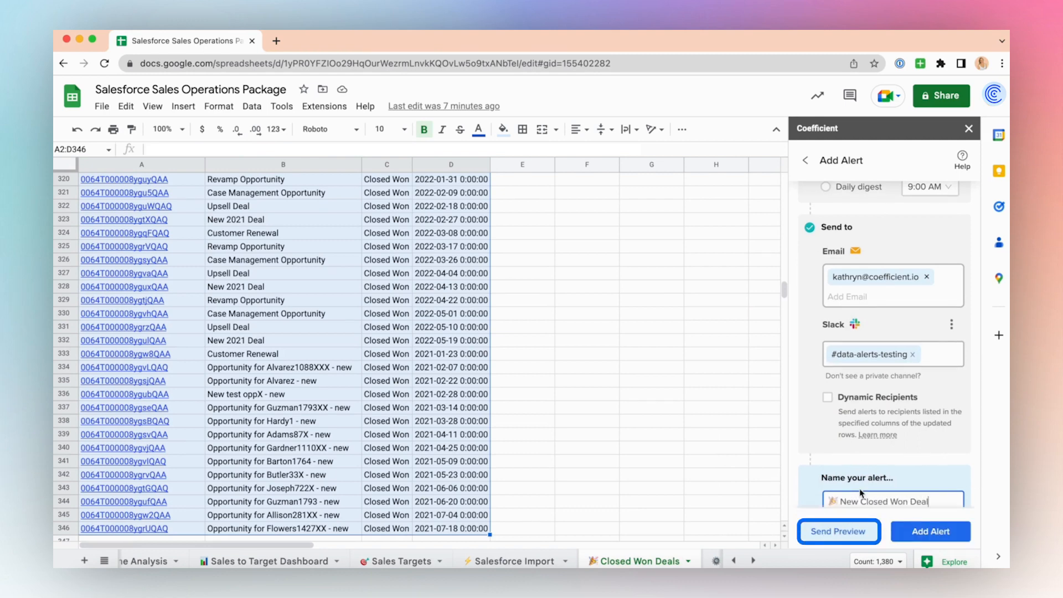
Step: Send a Slack preview of the New Closed Won Deal alert, then add the alert
left_click(837, 531)
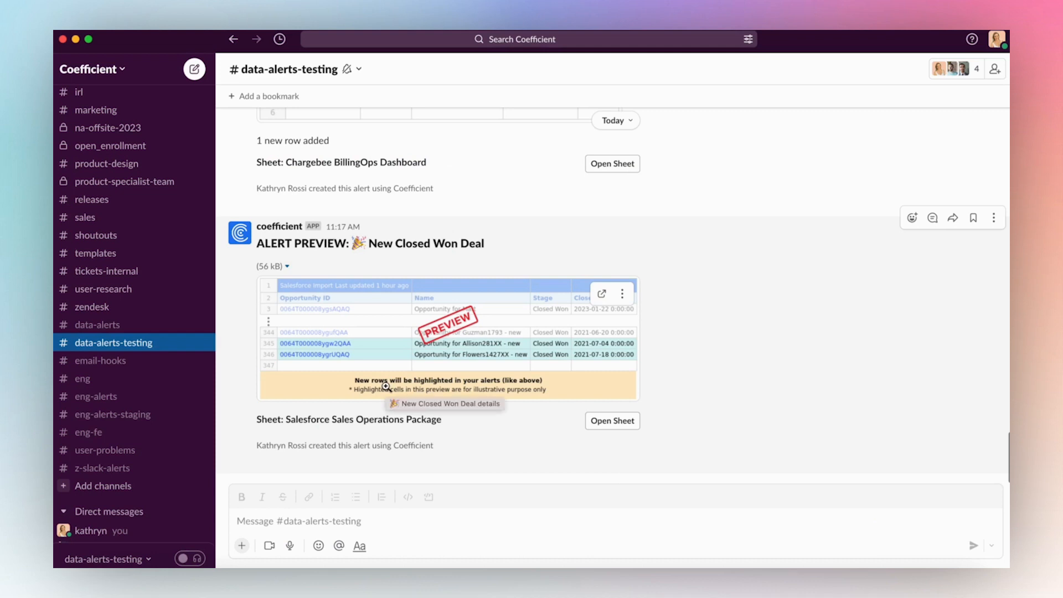
mouse_move(500, 254)
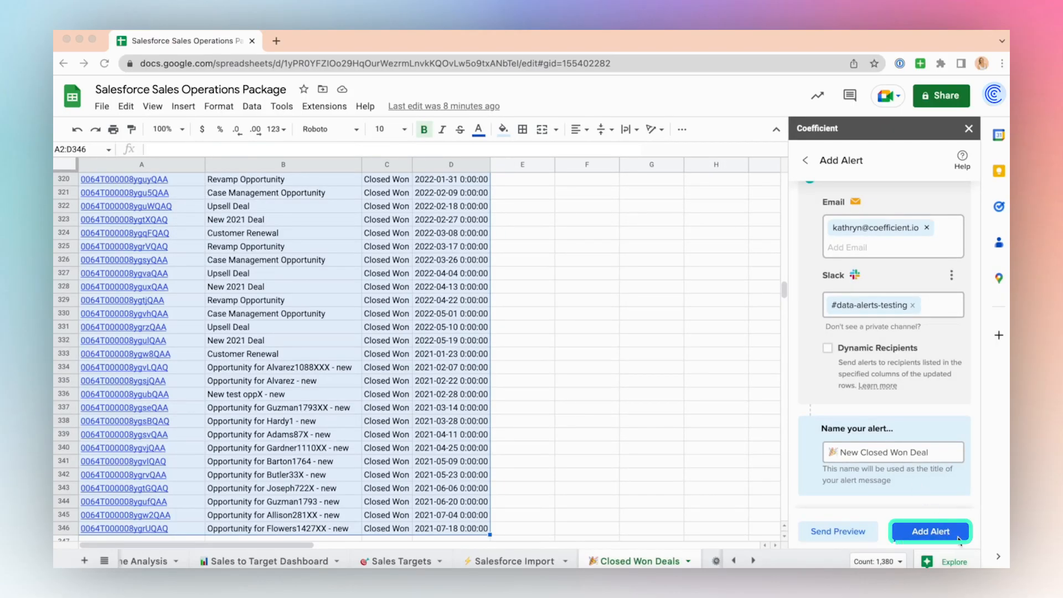
left_click(931, 531)
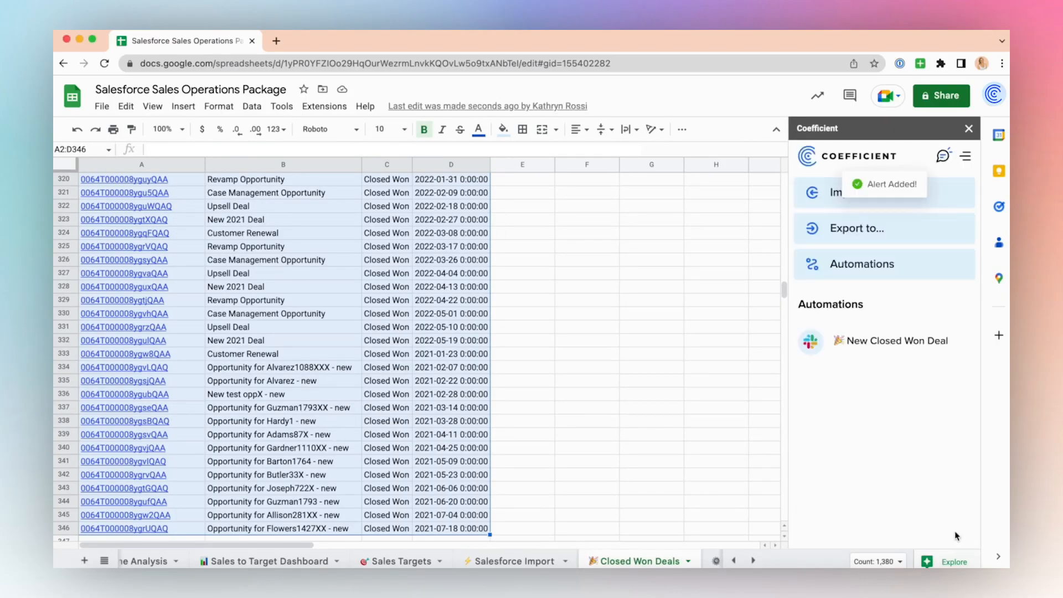